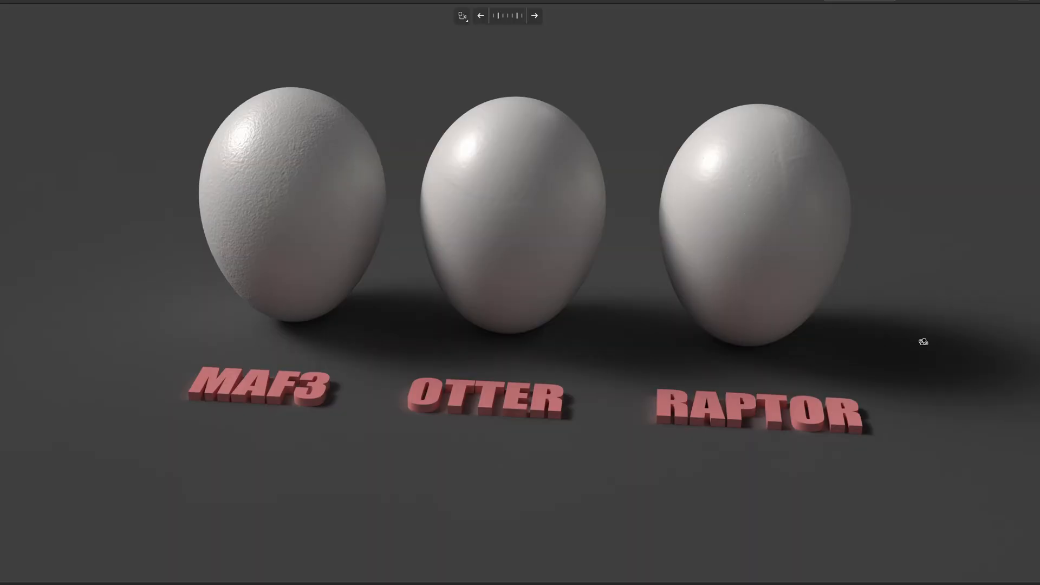
mouse_move(919, 291)
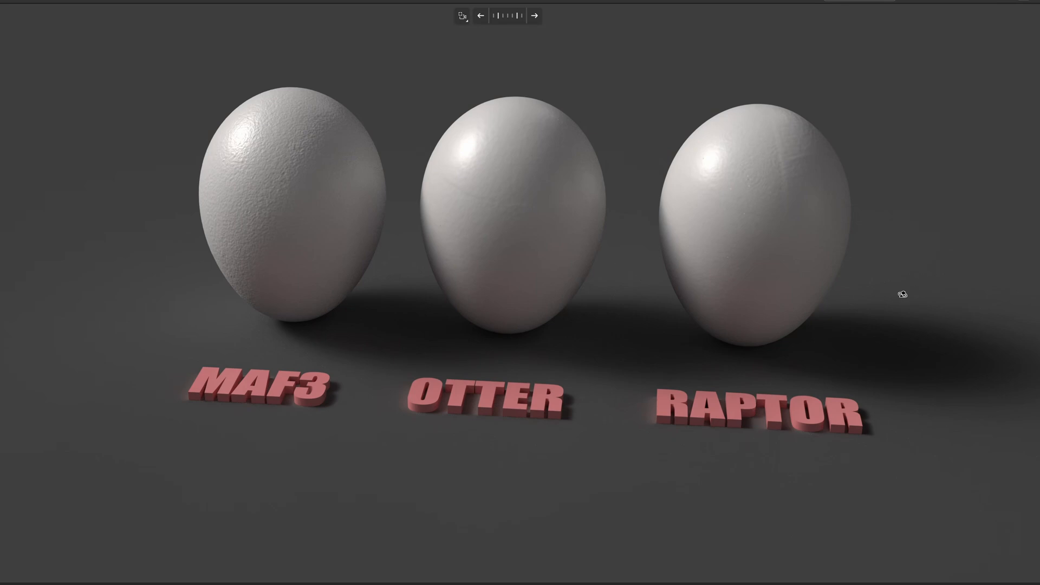
mouse_move(387, 486)
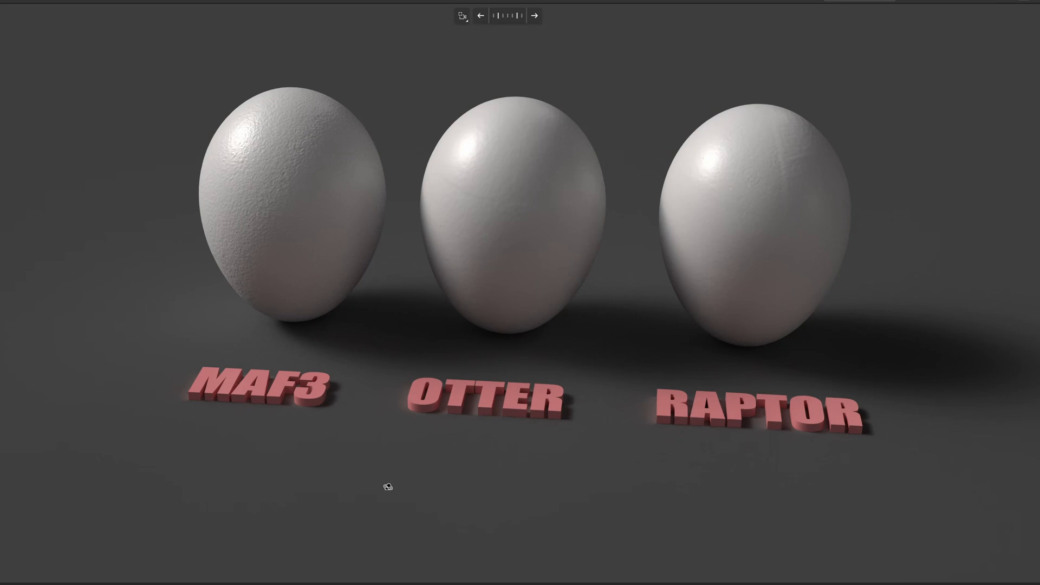
mouse_move(598, 460)
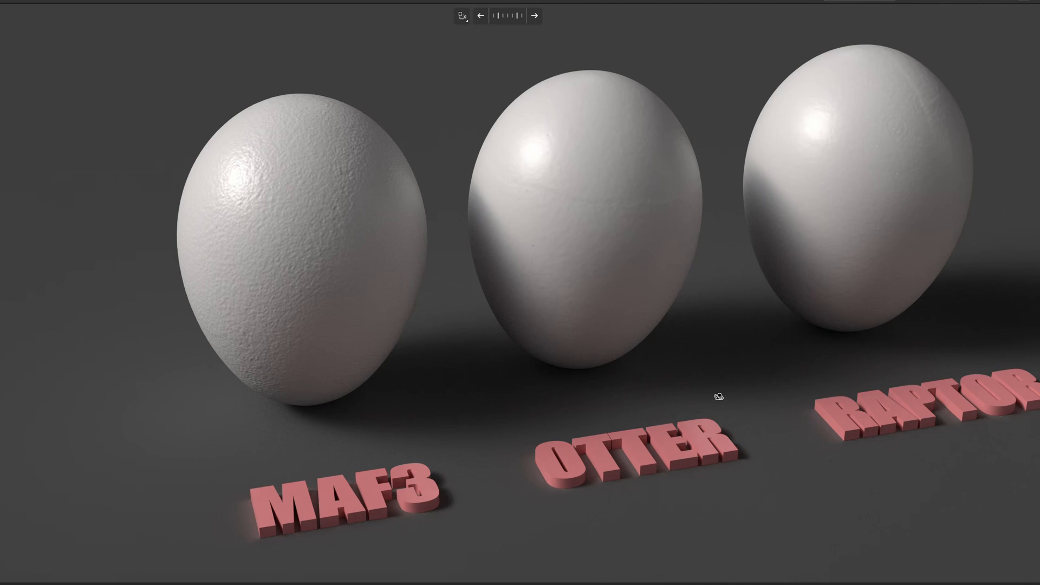
mouse_move(724, 378)
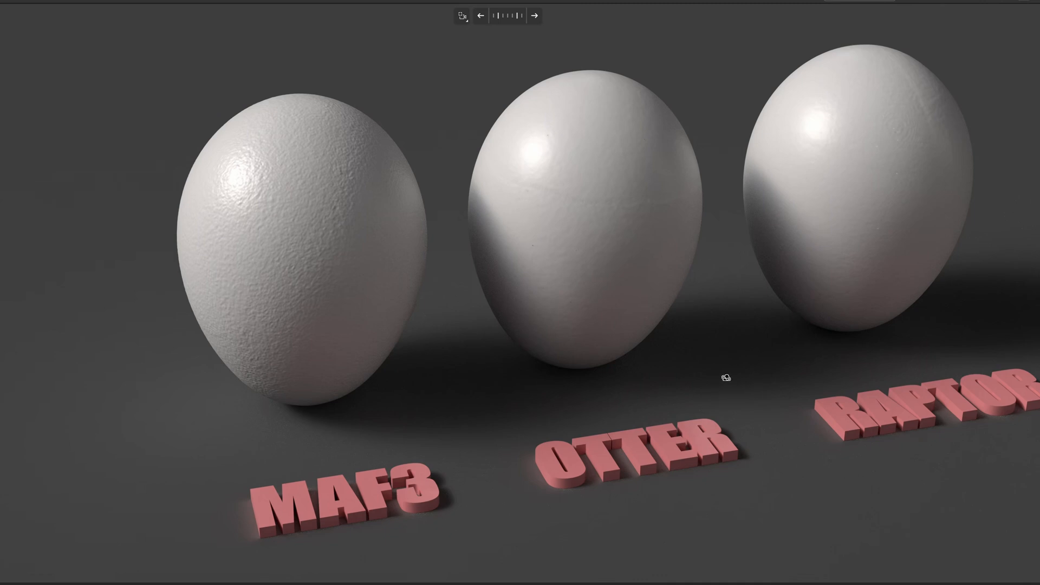
mouse_move(739, 369)
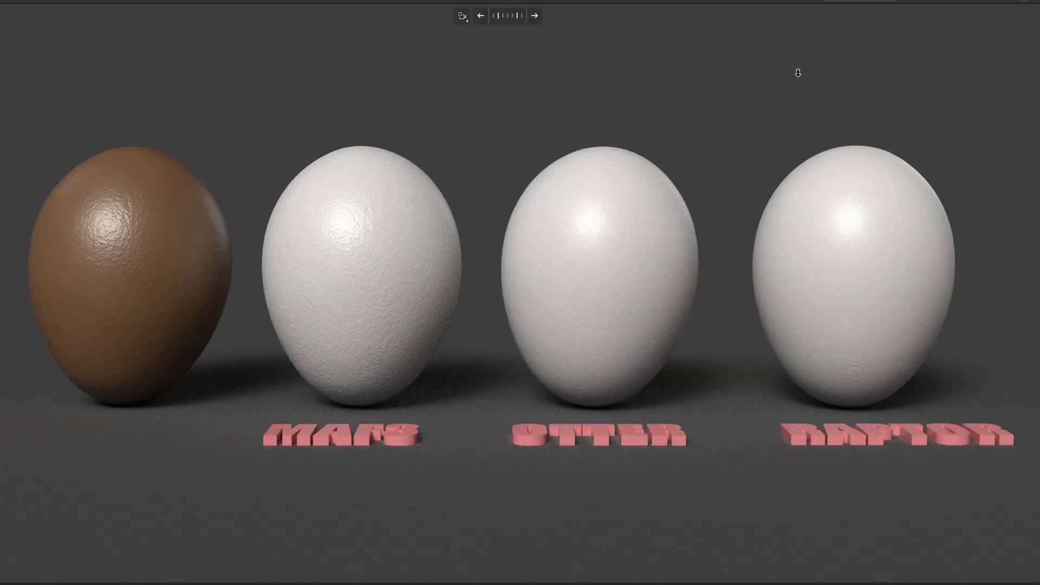
mouse_move(136, 198)
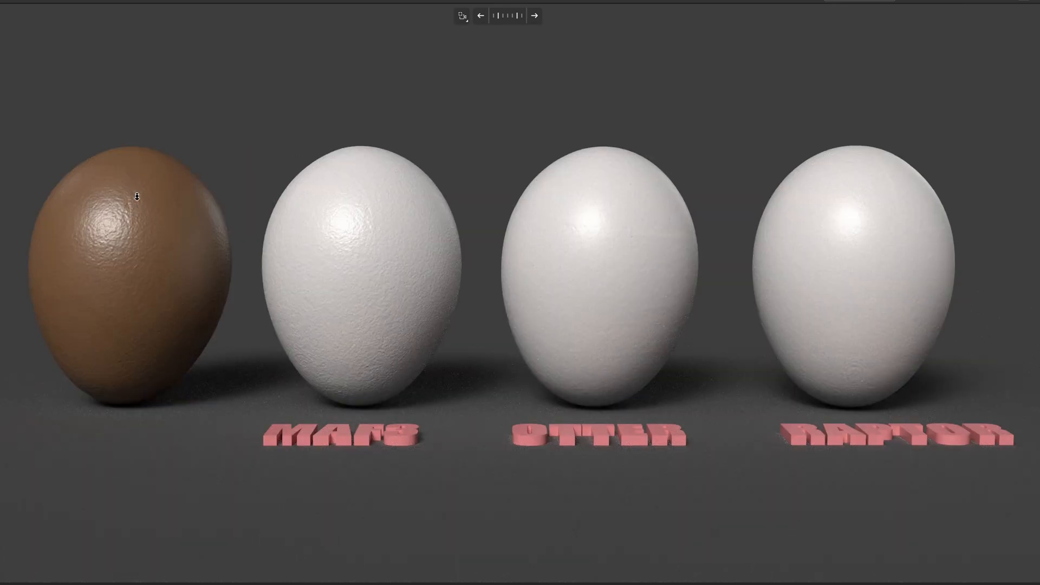
mouse_move(154, 263)
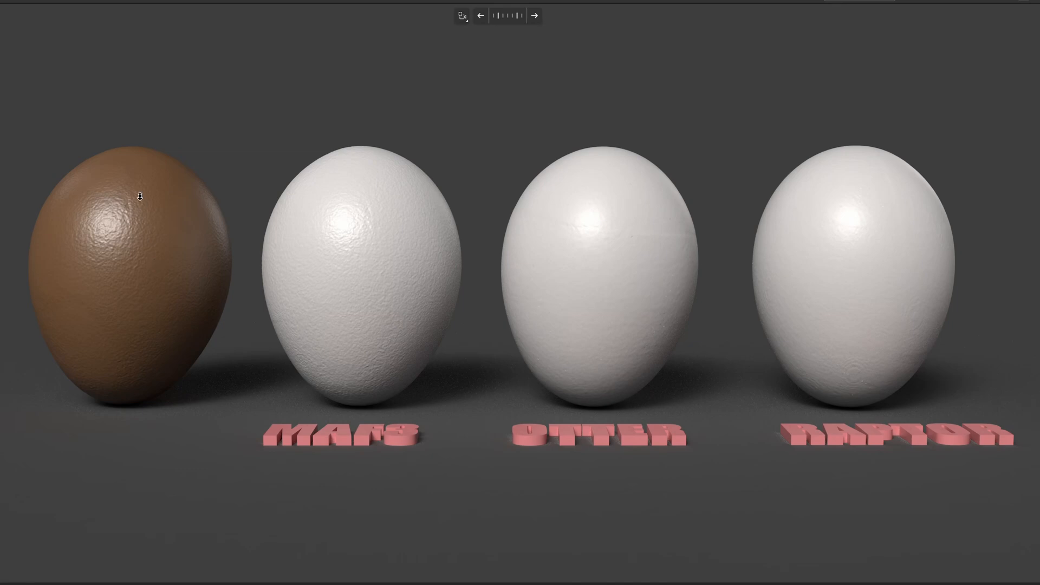
mouse_move(130, 190)
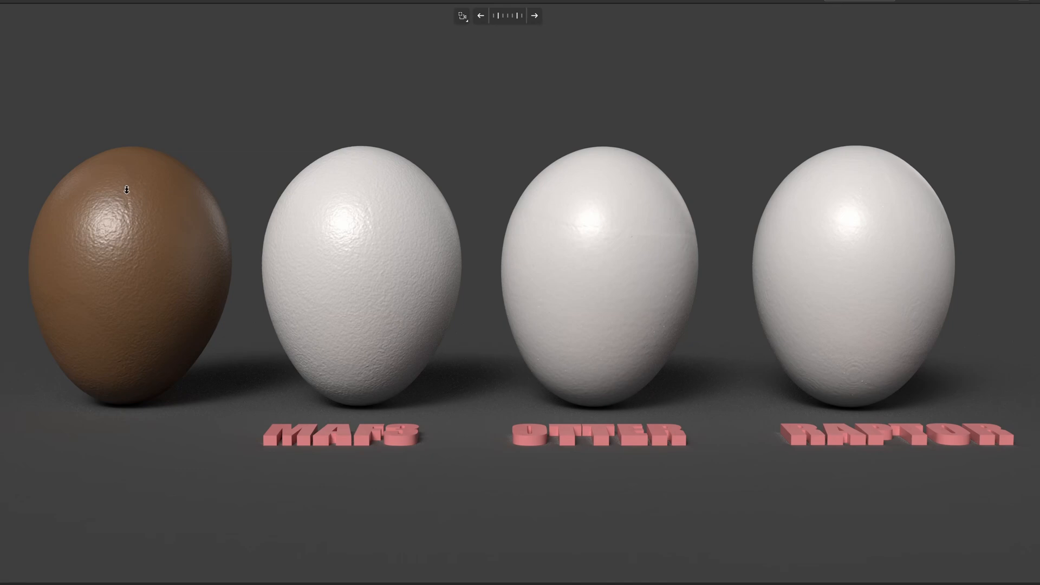
mouse_move(174, 198)
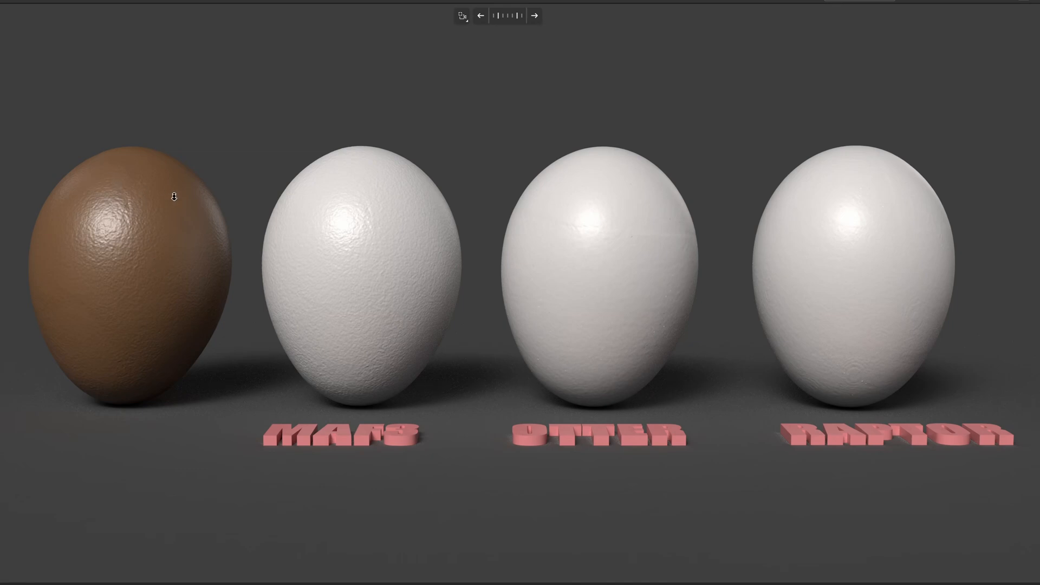